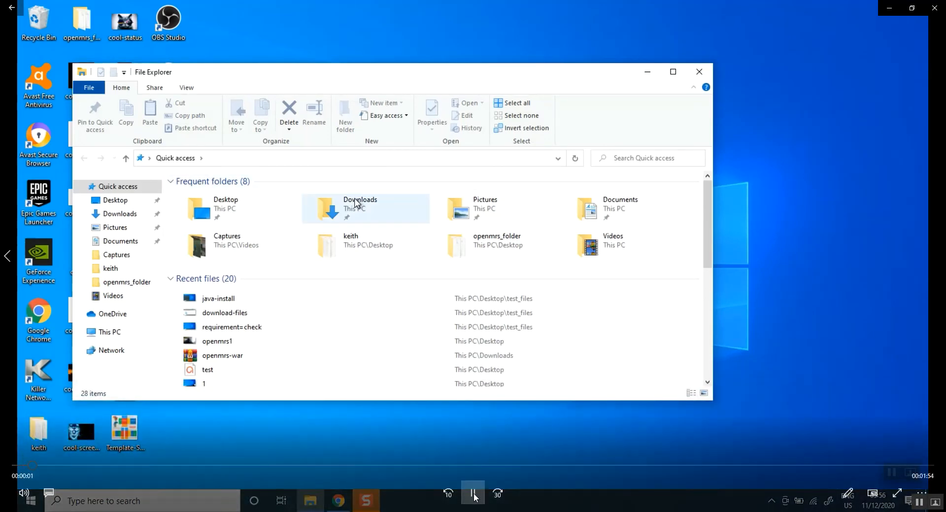
Navigate into Downloads\xampp-file and select the XAMPP Windows installer
double_click(359, 208)
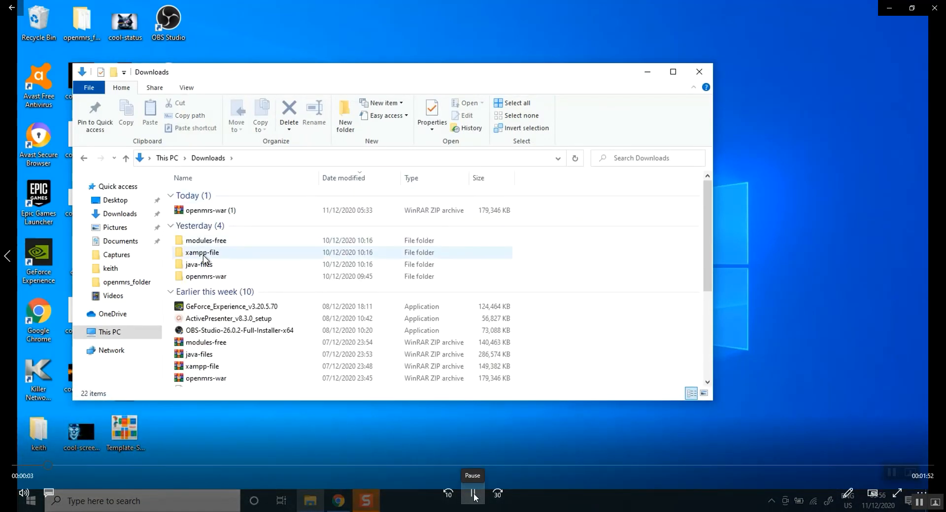
left_click(202, 252)
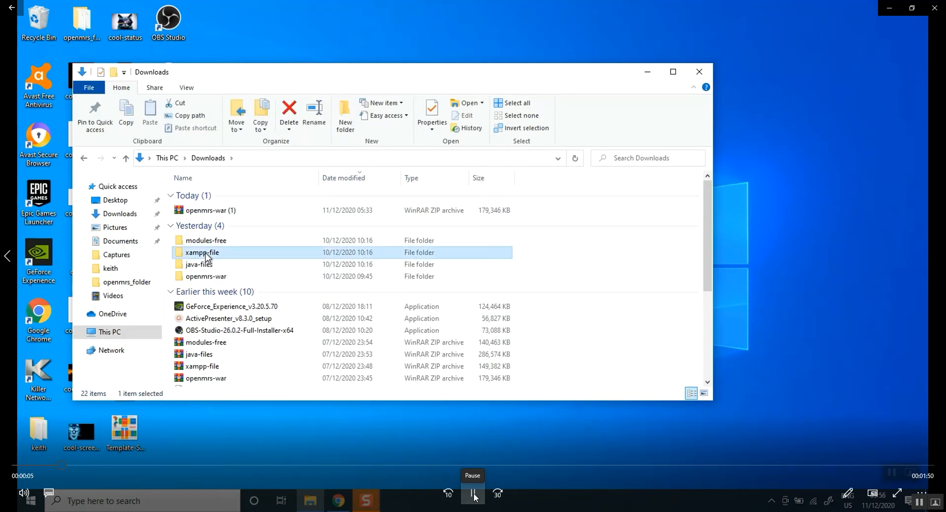
double_click(201, 252)
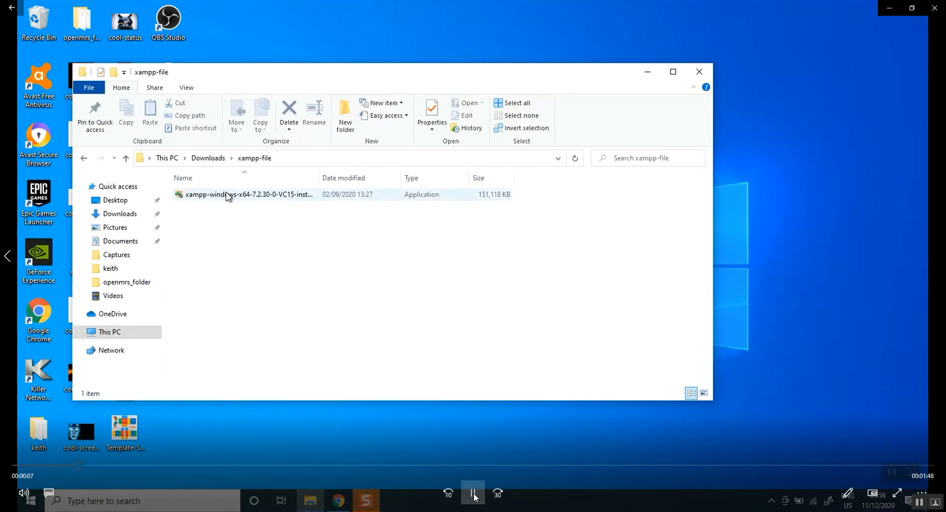
left_click(247, 194)
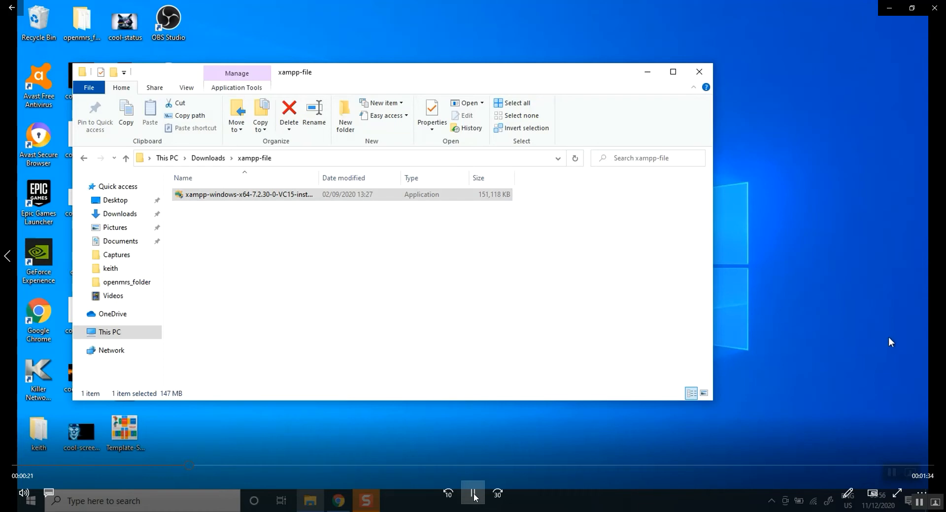
Launch the installer and accept the antivirus and UAC warnings to reach the welcome page
double_click(247, 194)
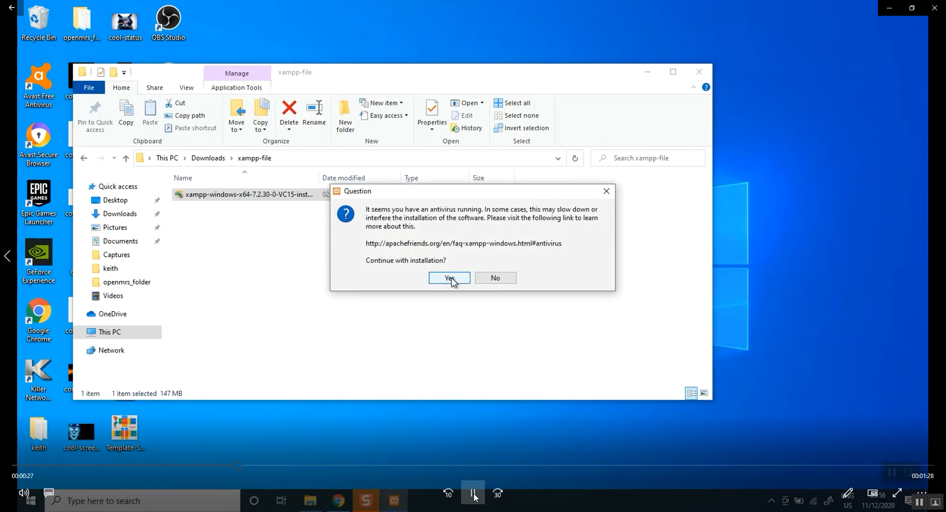
left_click(448, 278)
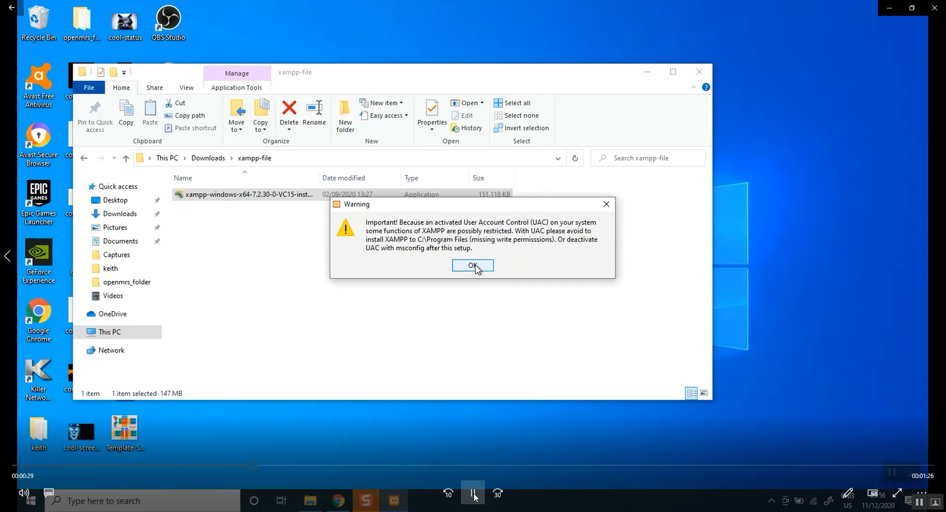
left_click(472, 266)
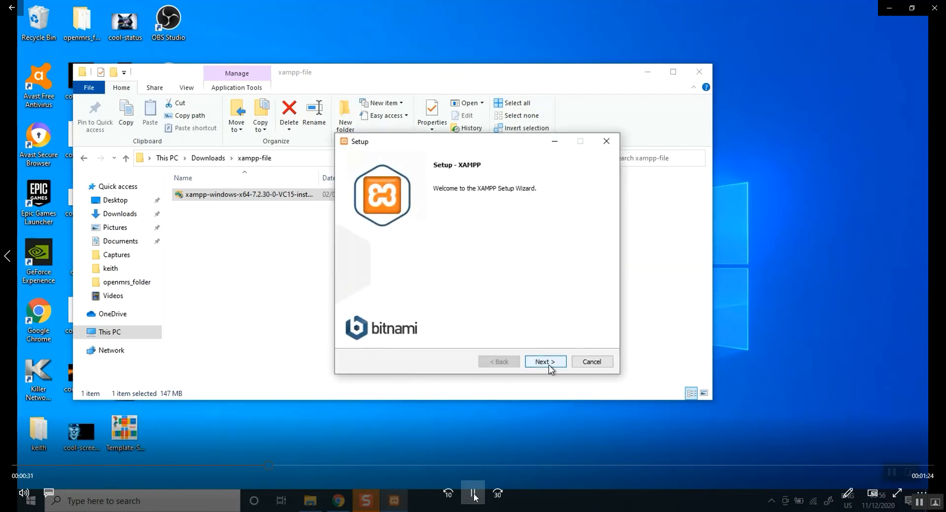
Trim components to Apache, MySQL, Tomcat, PHP and phpMyAdmin and continue to the folder page
left_click(544, 361)
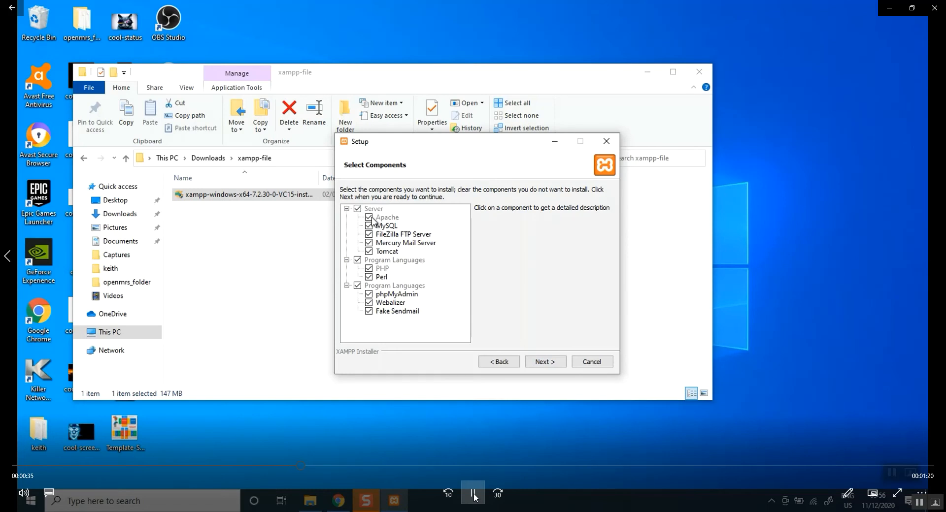
mouse_move(374, 239)
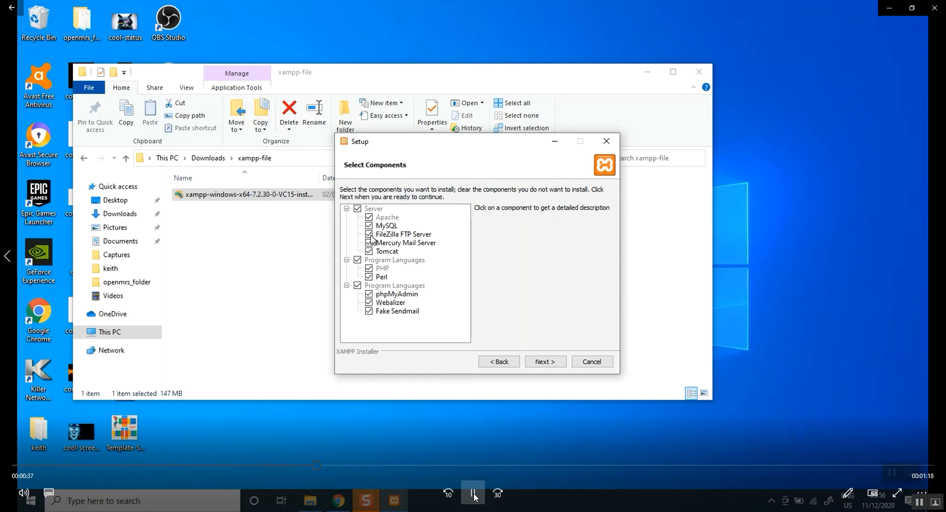
left_click(369, 236)
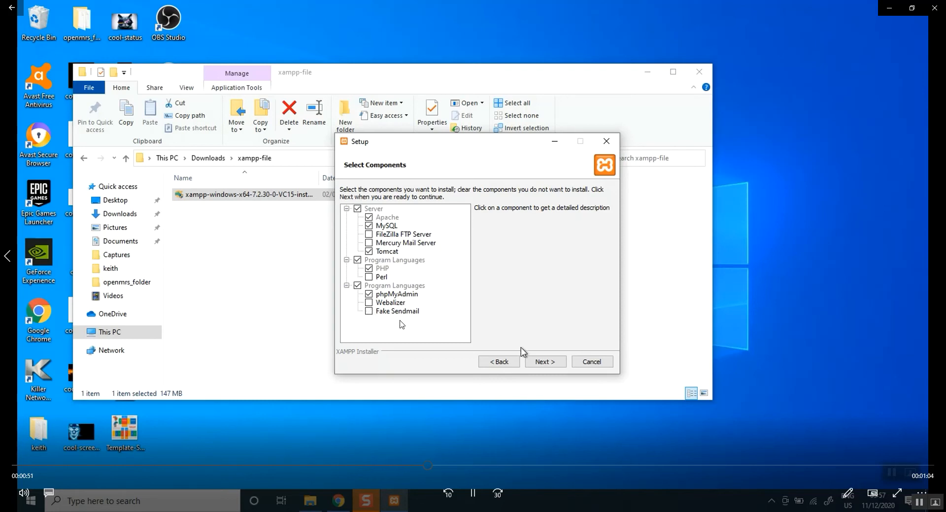
left_click(544, 362)
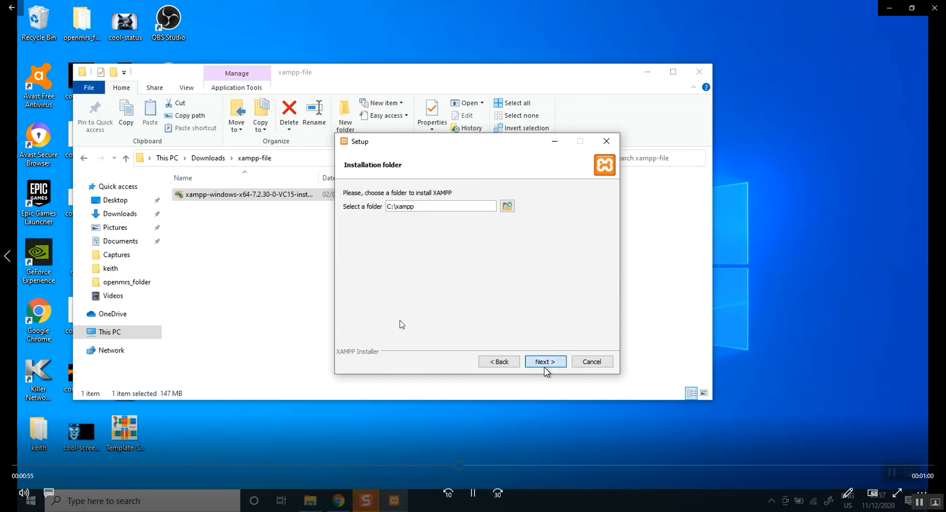
Install into C:\xampp in English with the Bitnami info page unchecked
left_click(545, 362)
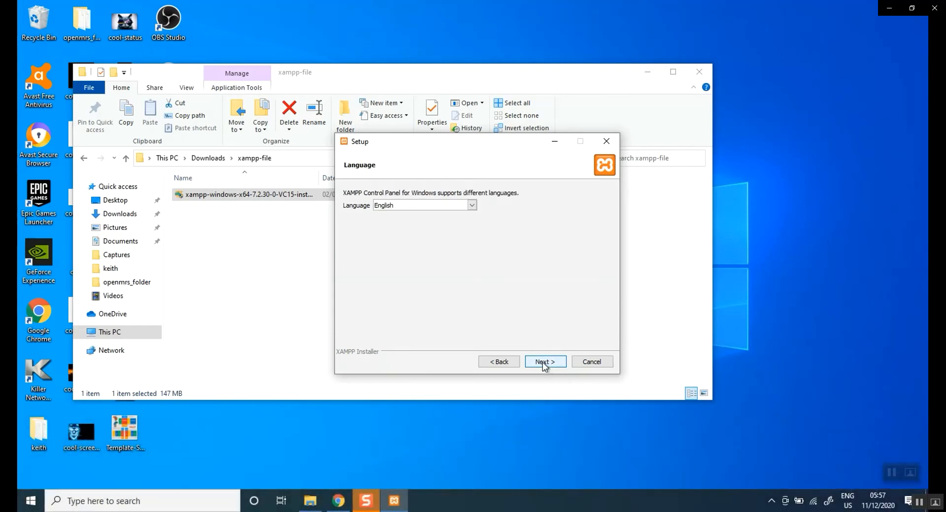
left_click(544, 362)
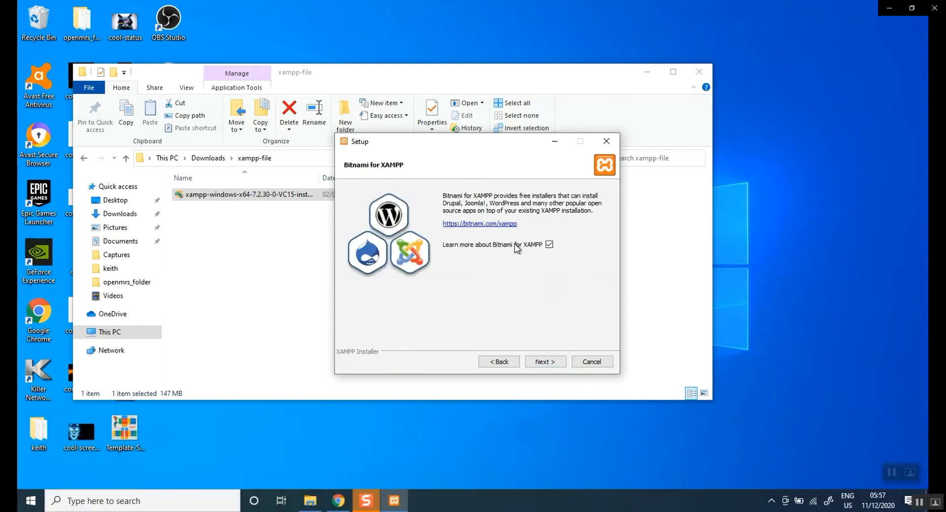
left_click(549, 245)
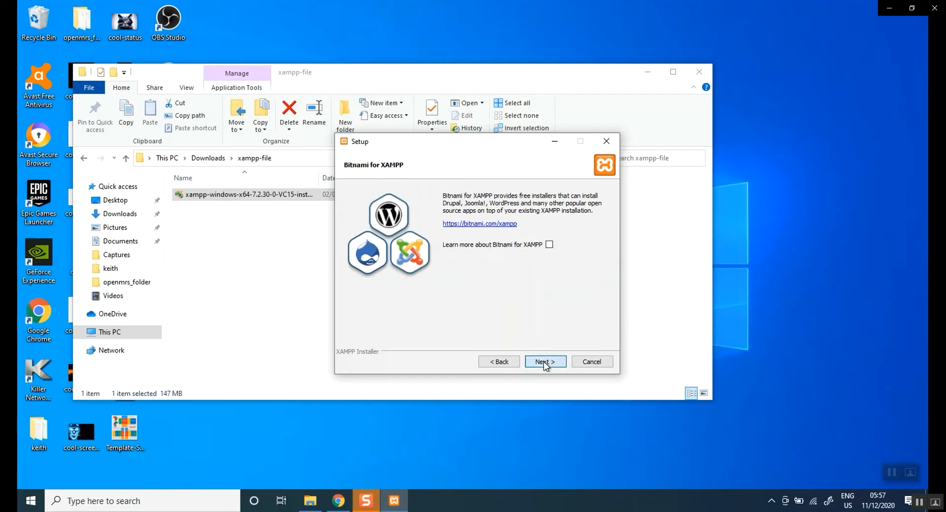
left_click(544, 362)
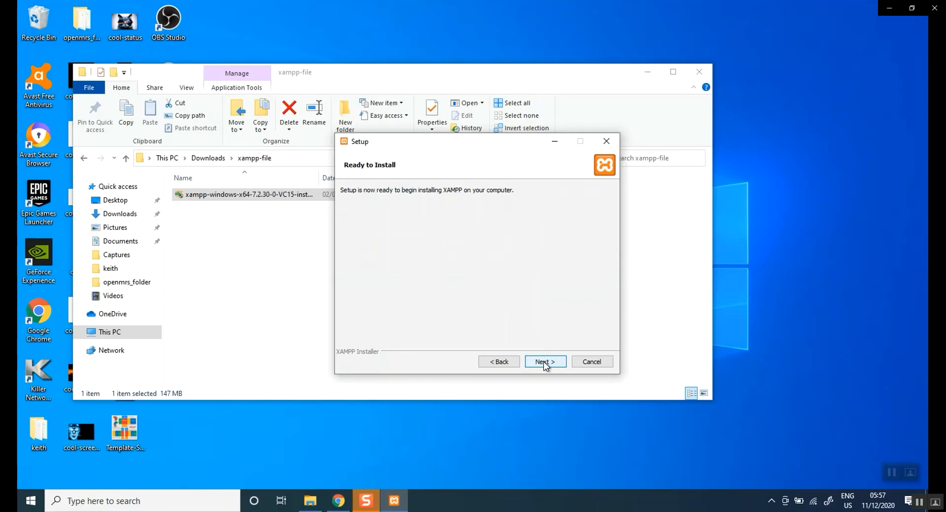
left_click(544, 362)
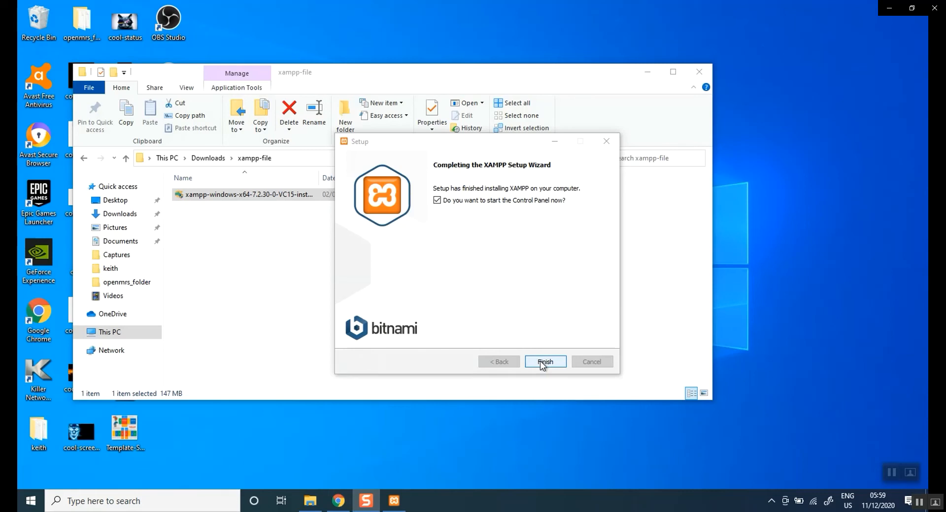
Finish setup with 'start the Control Panel now' checked
left_click(544, 362)
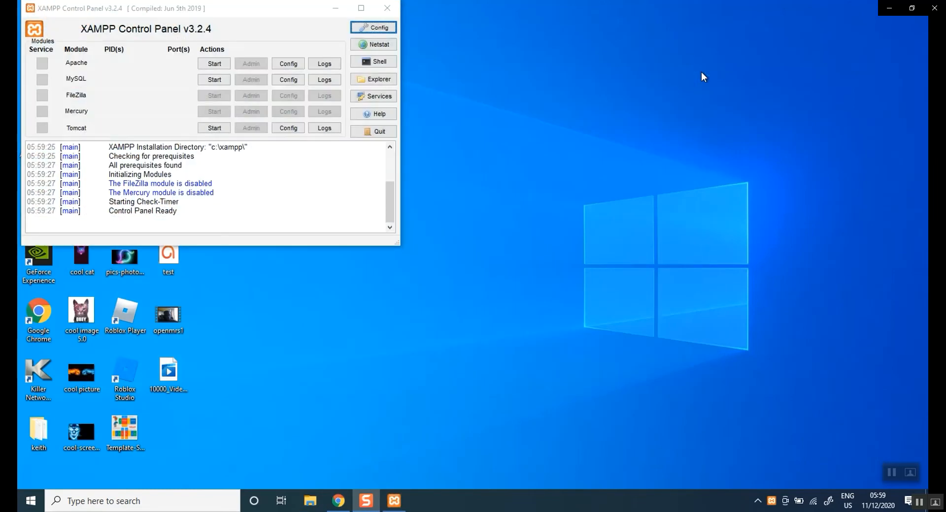
mouse_move(232, 29)
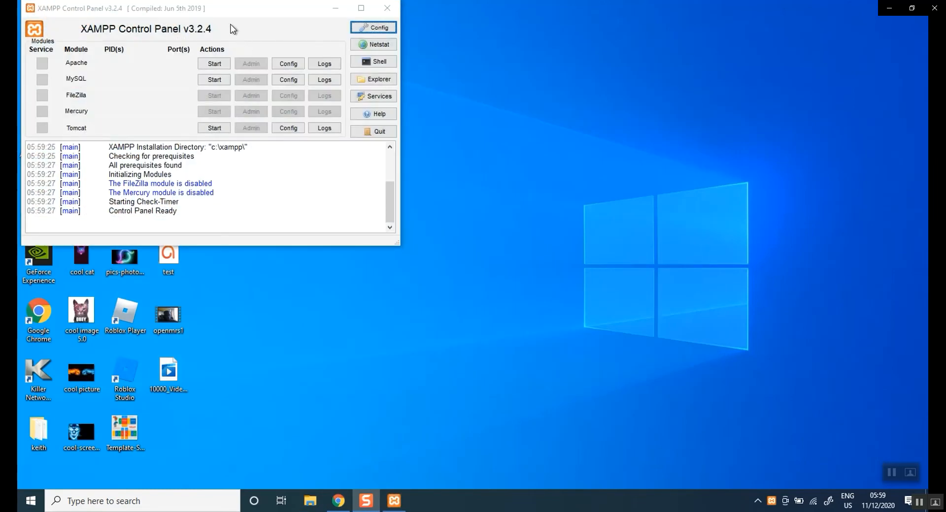
mouse_move(227, 50)
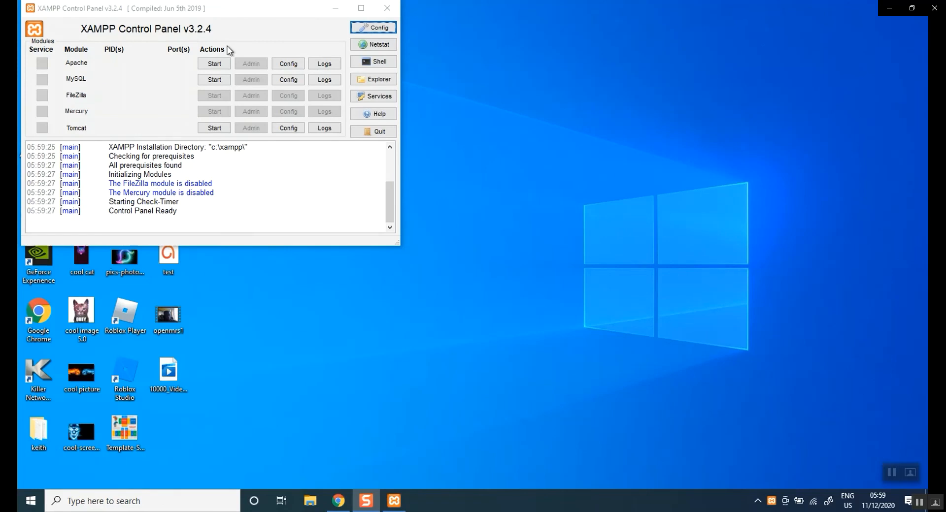
mouse_move(236, 96)
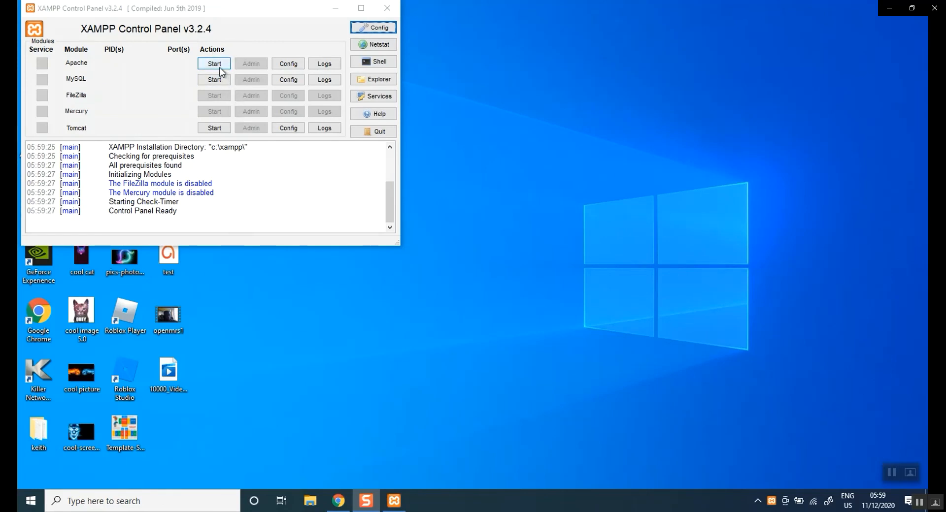
Start Apache on ports 80/443 and MySQL on port 3306
left_click(214, 63)
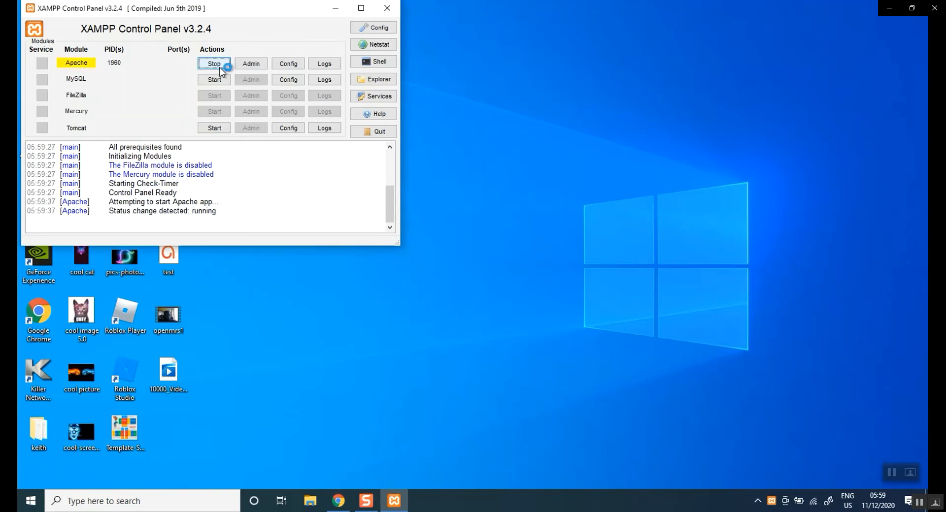
left_click(214, 79)
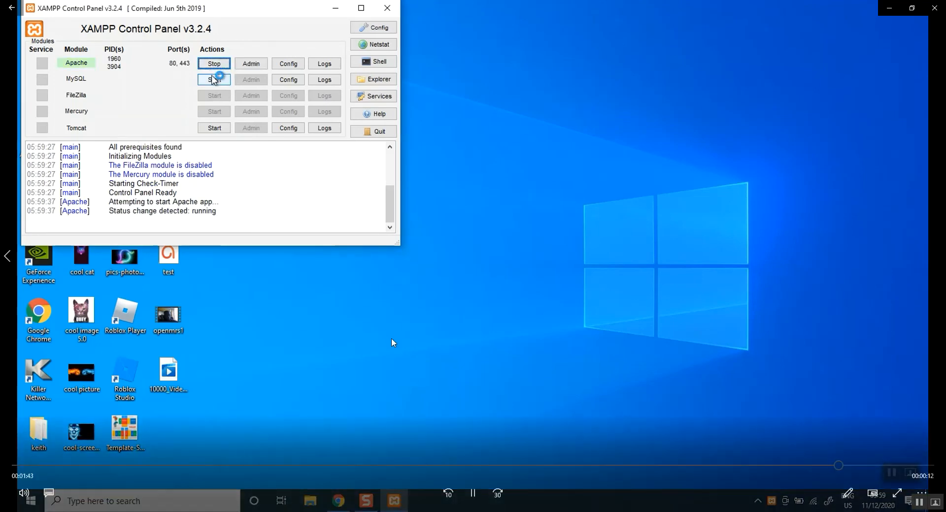
left_click(214, 79)
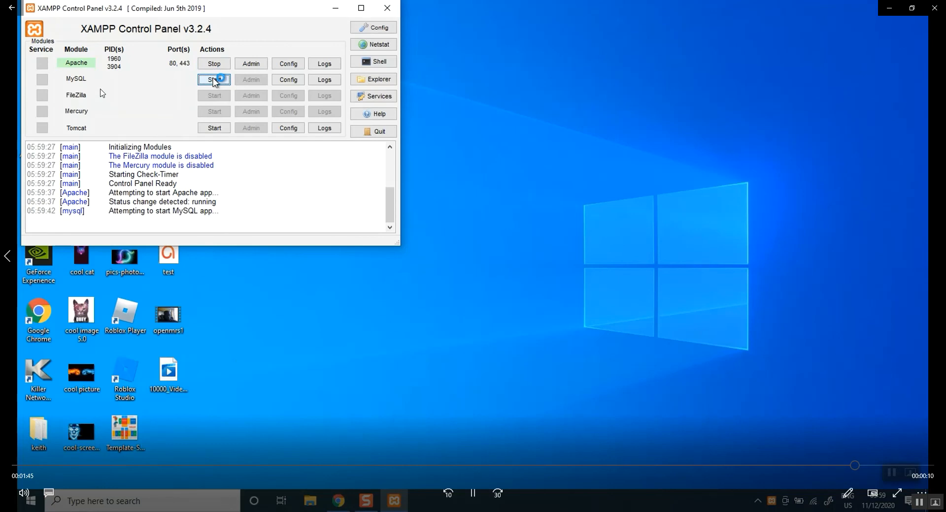
left_click(214, 79)
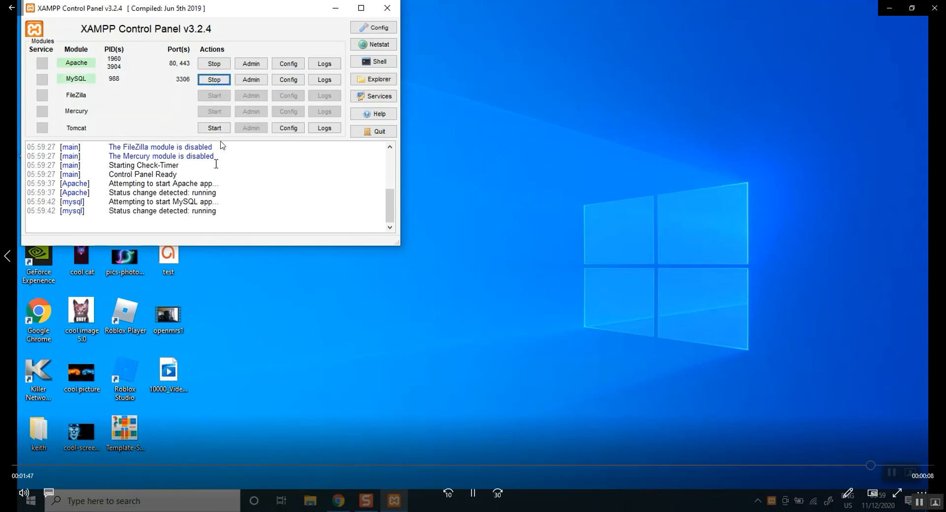
left_click(214, 127)
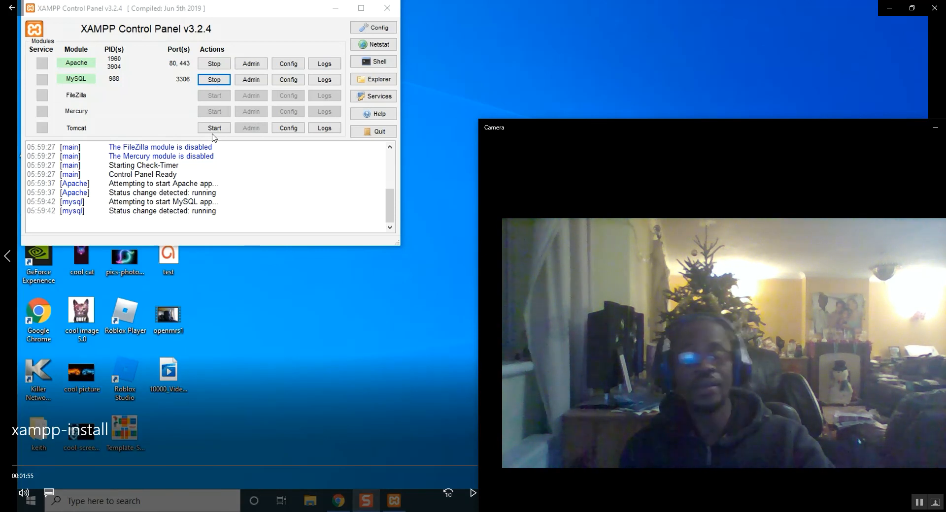
mouse_move(149, 136)
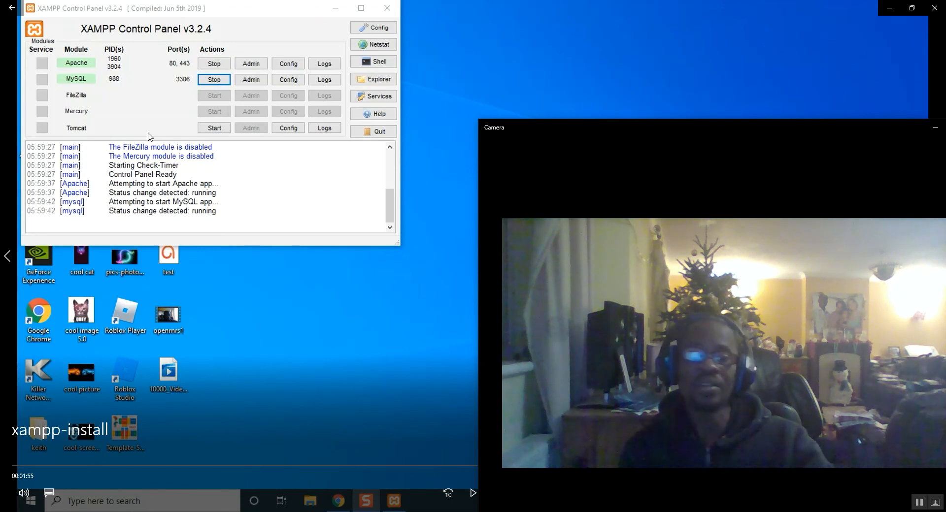